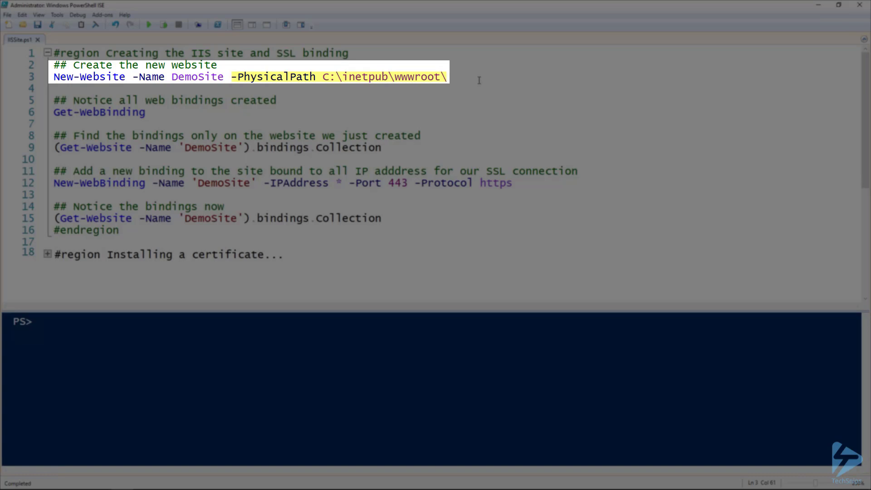
Create the DemoSite website at C:\inetpub\wwwroot\ with New-Website and query its web bindings
key(F8)
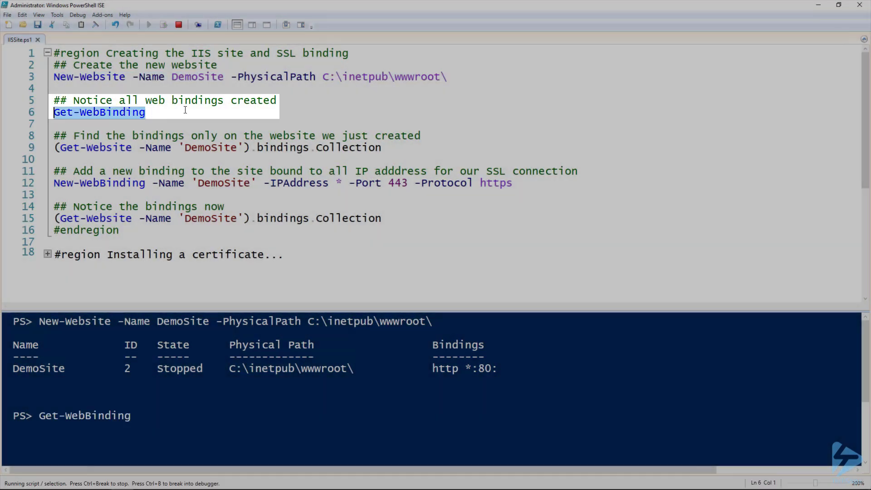
click(163, 24)
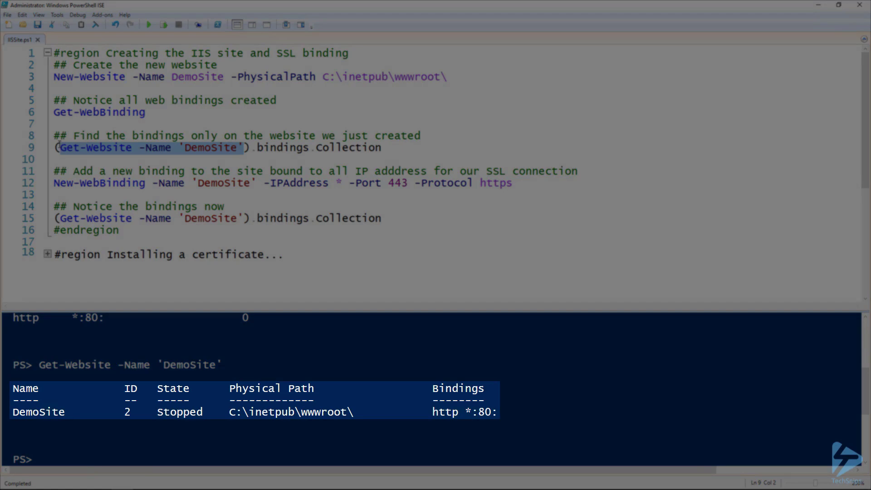
Select (Get-Website -Name 'DemoSite').bindings.Collection to list the http port 80 binding before adding https 443
drag(53, 135, 381, 147)
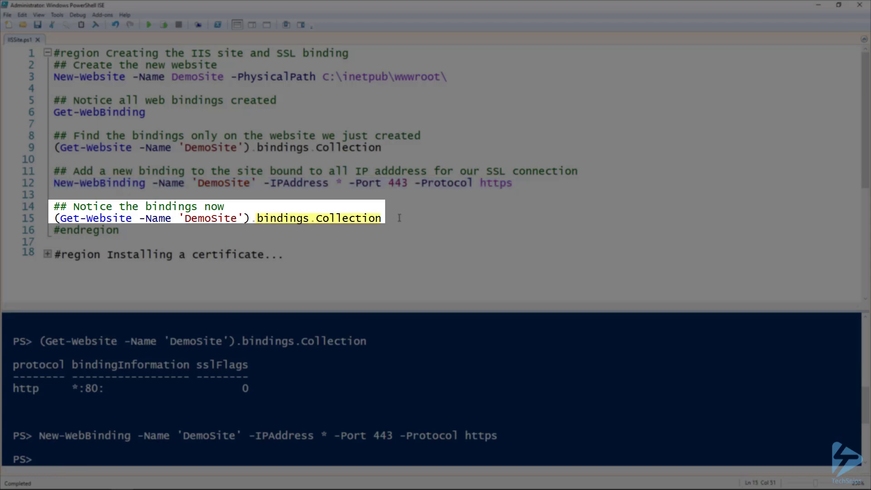
Re-list DemoSite's bindings showing http 80 and https 443, and expand the 'Installing a certificate' region
key(F8)
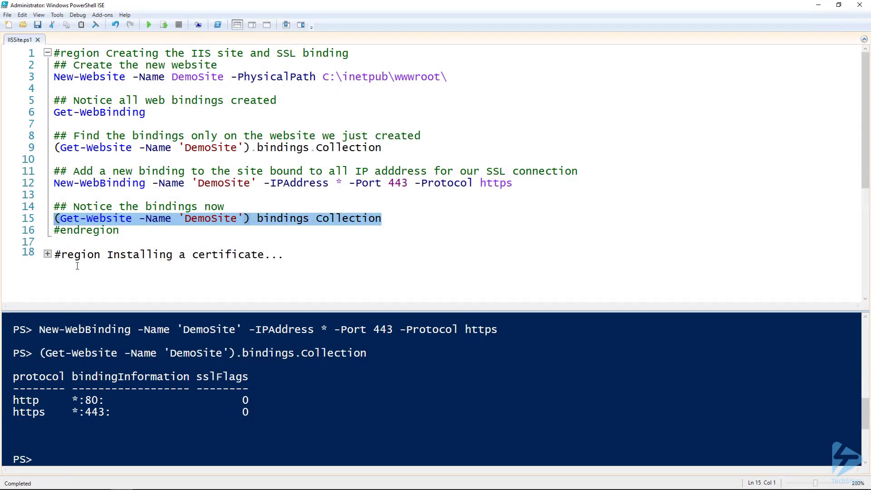
click(48, 254)
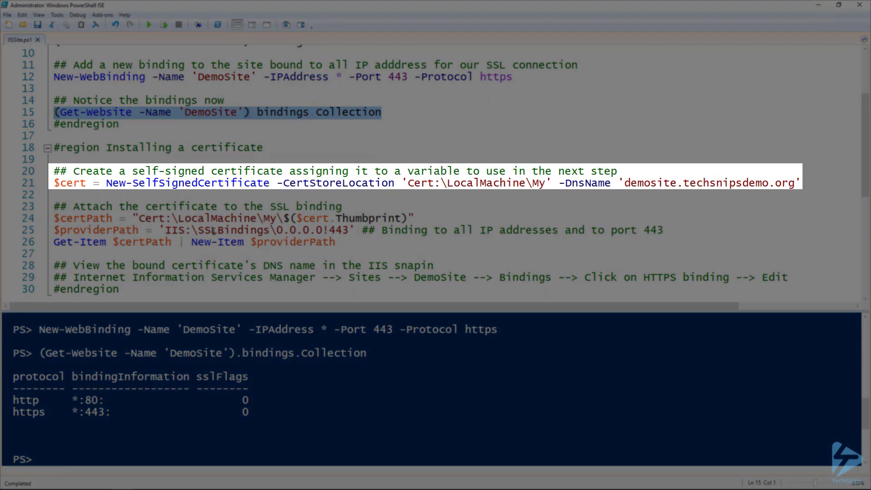
mouse_move(213, 192)
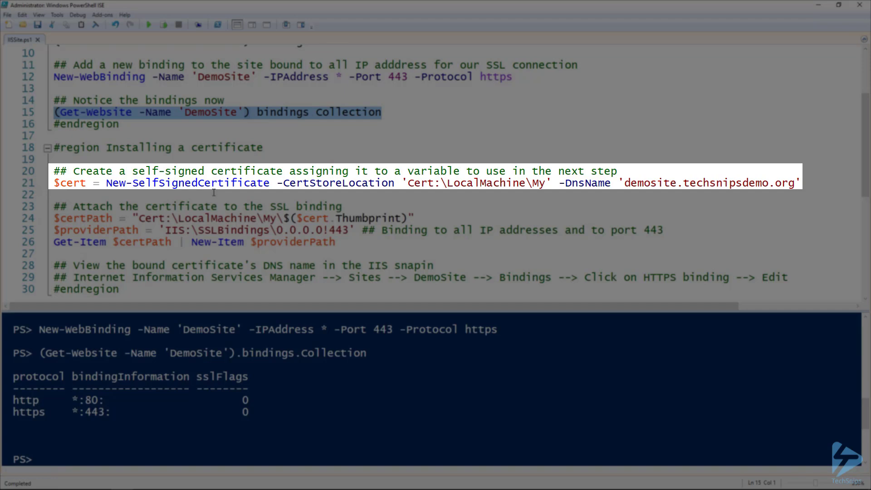
Run New-SelfSignedCertificate for demosite.techsnipsdemo.org into $cert in the local machine store
click(811, 183)
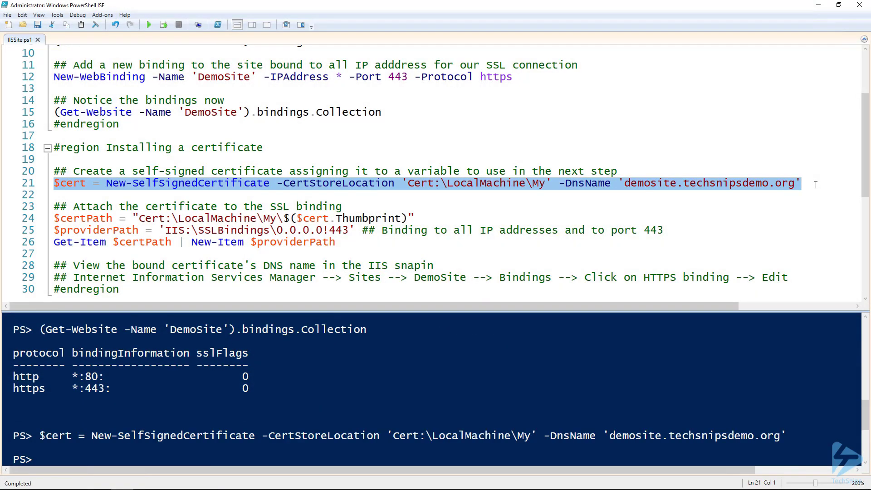
mouse_move(565, 206)
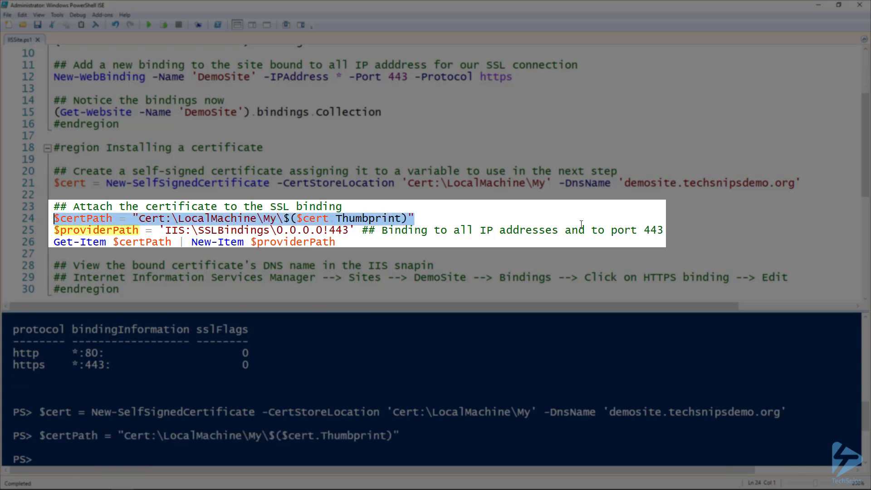
Set $providerPath for all IPs on port 443 and attach the certificate with Get-Item $certPath | New-Item $providerPath
click(672, 231)
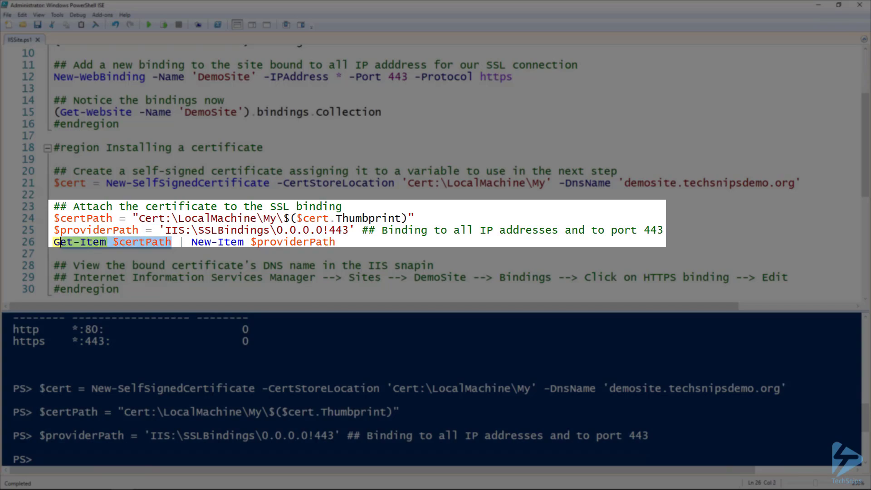
key(F8)
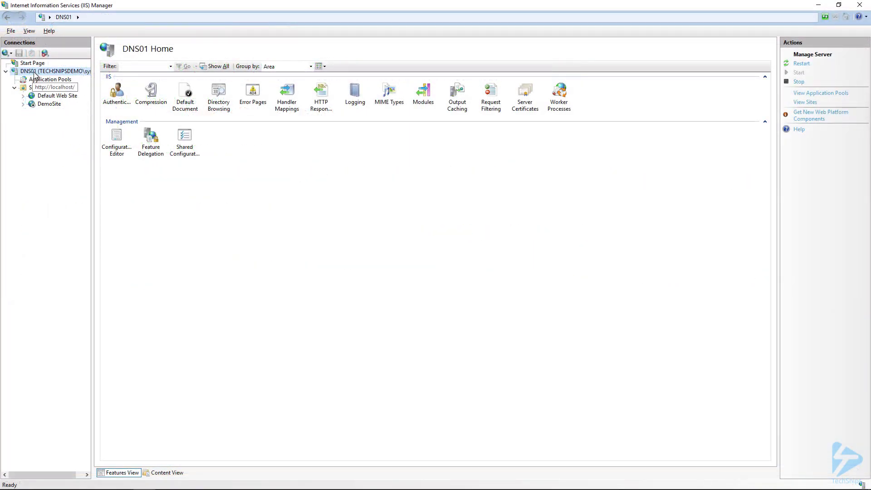
Expand the server's Sites in the Connections pane, select DemoSite and bring up its context menu
click(13, 87)
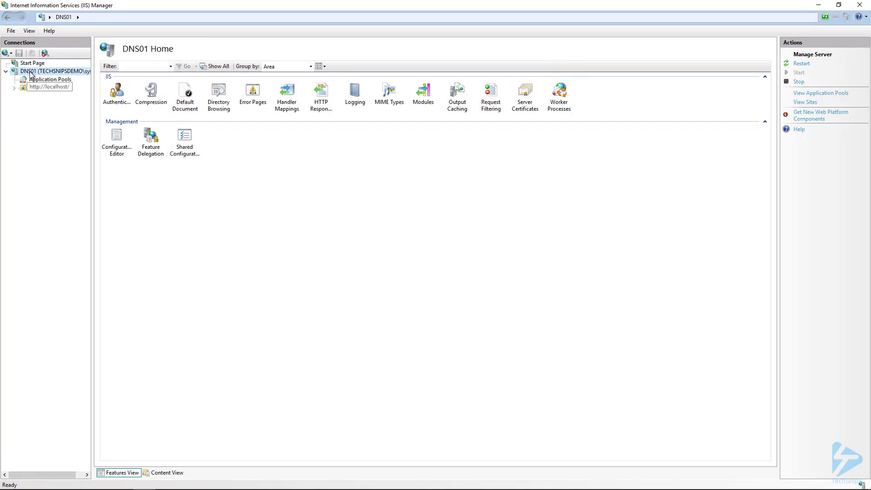
click(14, 87)
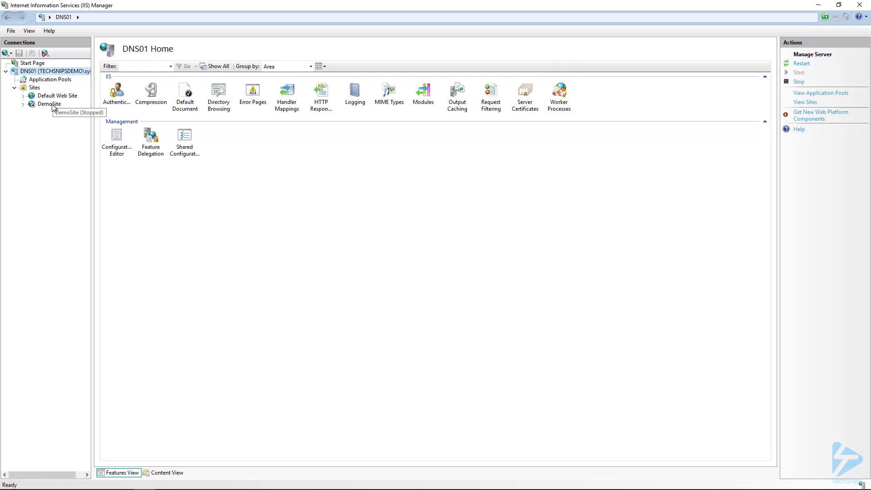
click(49, 103)
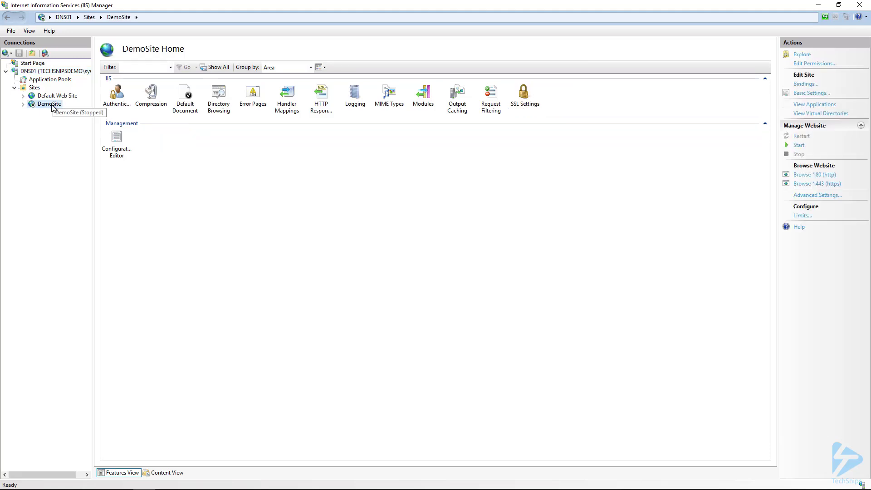
right_click(48, 104)
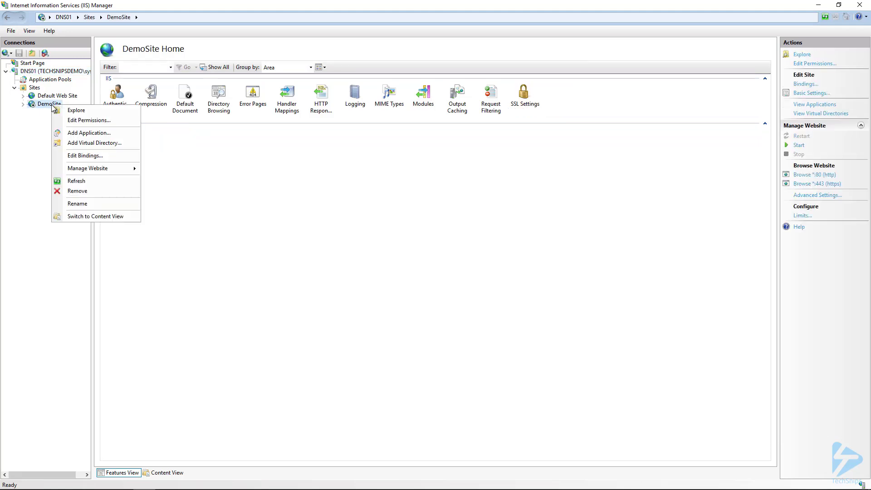
Edit Bindings for DemoSite and show the https 443 binding with the demosite.techsnipsdemo.org certificate
click(85, 155)
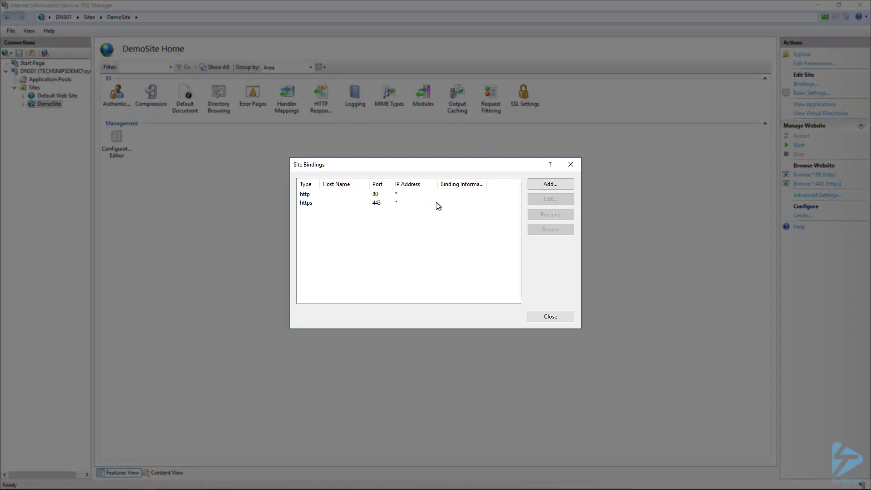
click(332, 203)
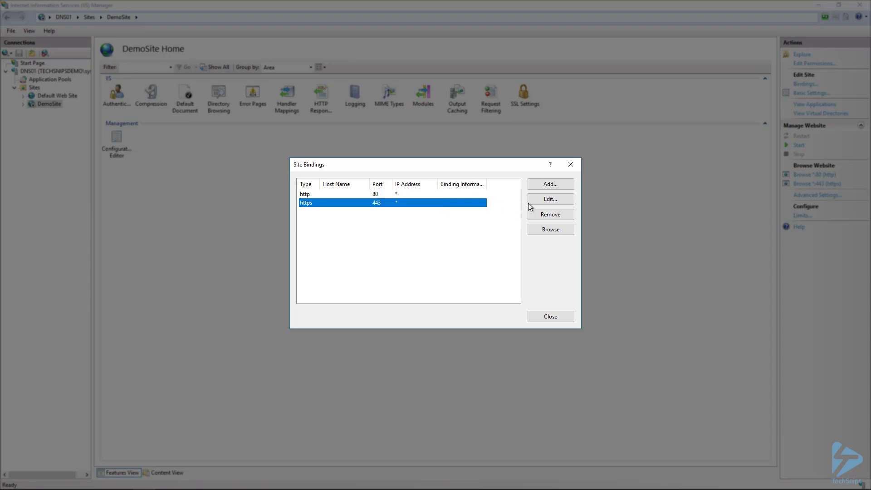
click(550, 198)
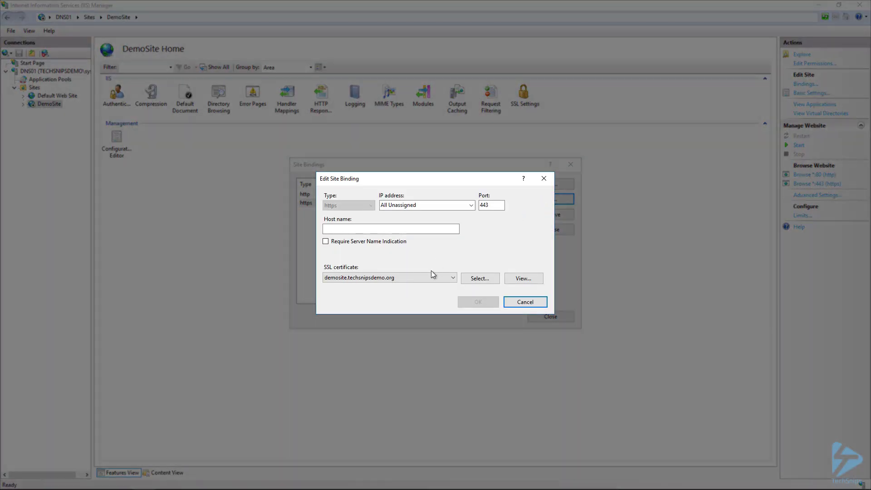